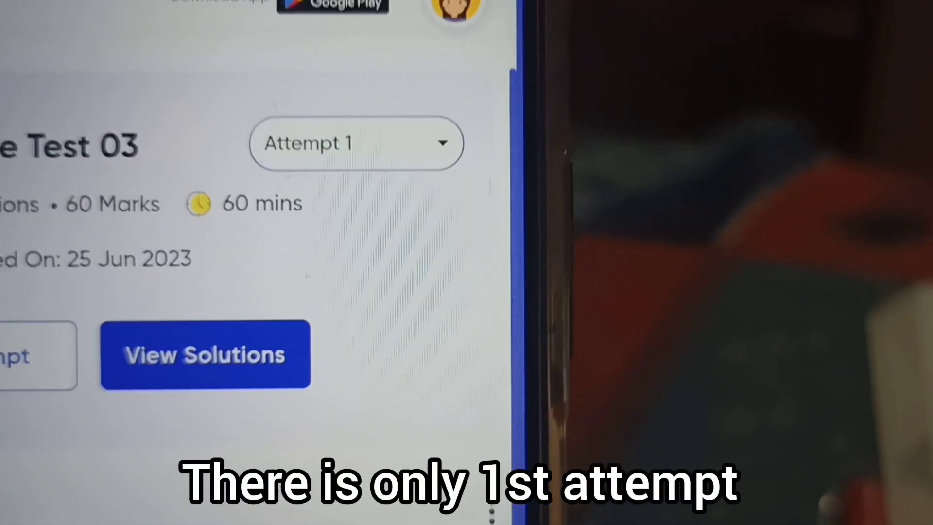
click(205, 353)
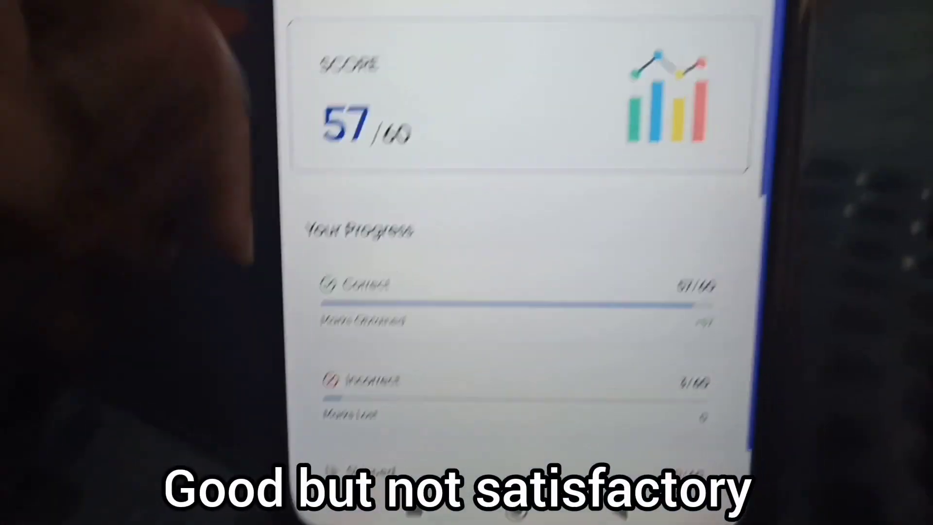
scroll(down, 3)
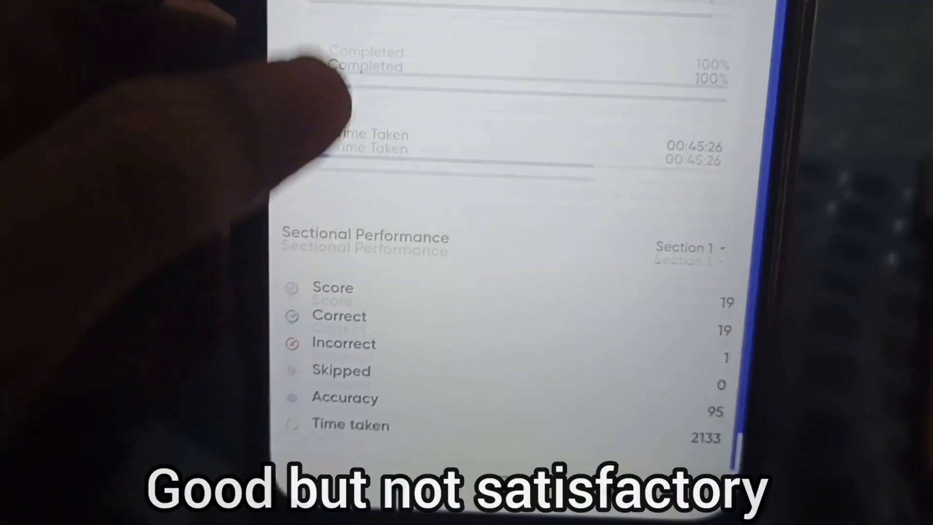